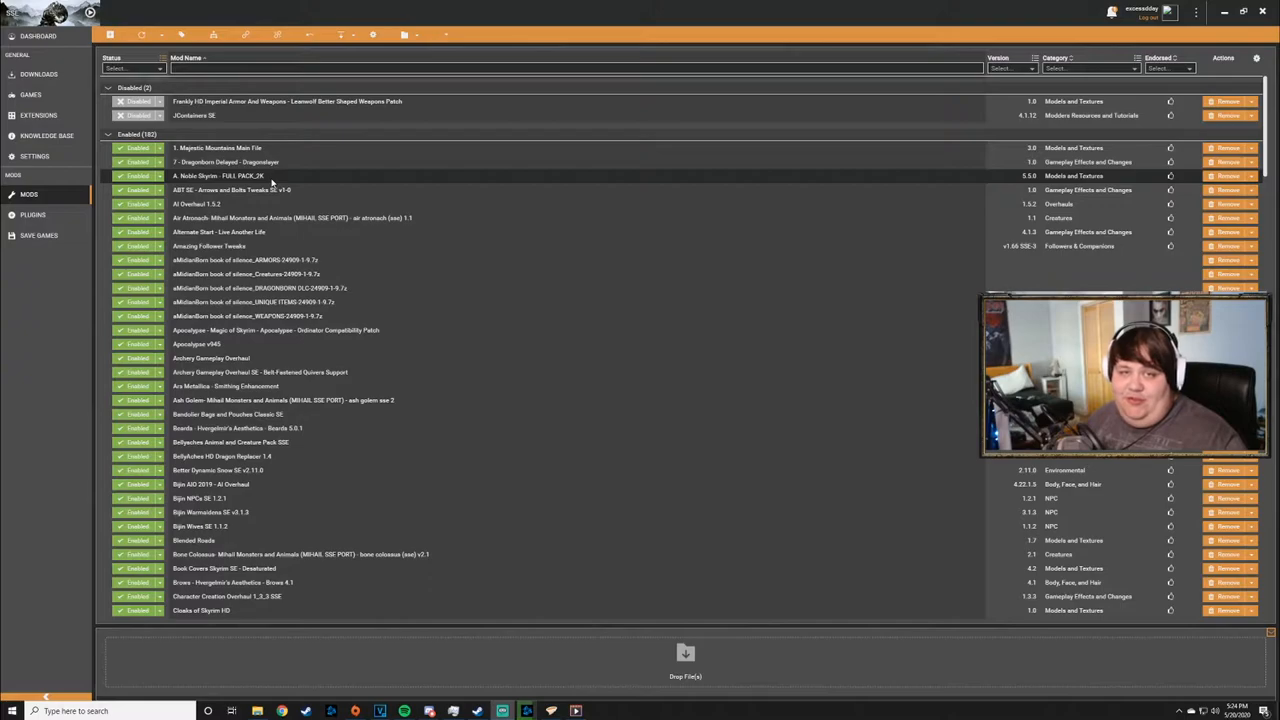
- Open the context menu for the A. Noble Skyrim - FULL PACK_2K mod row
right_click(230, 178)
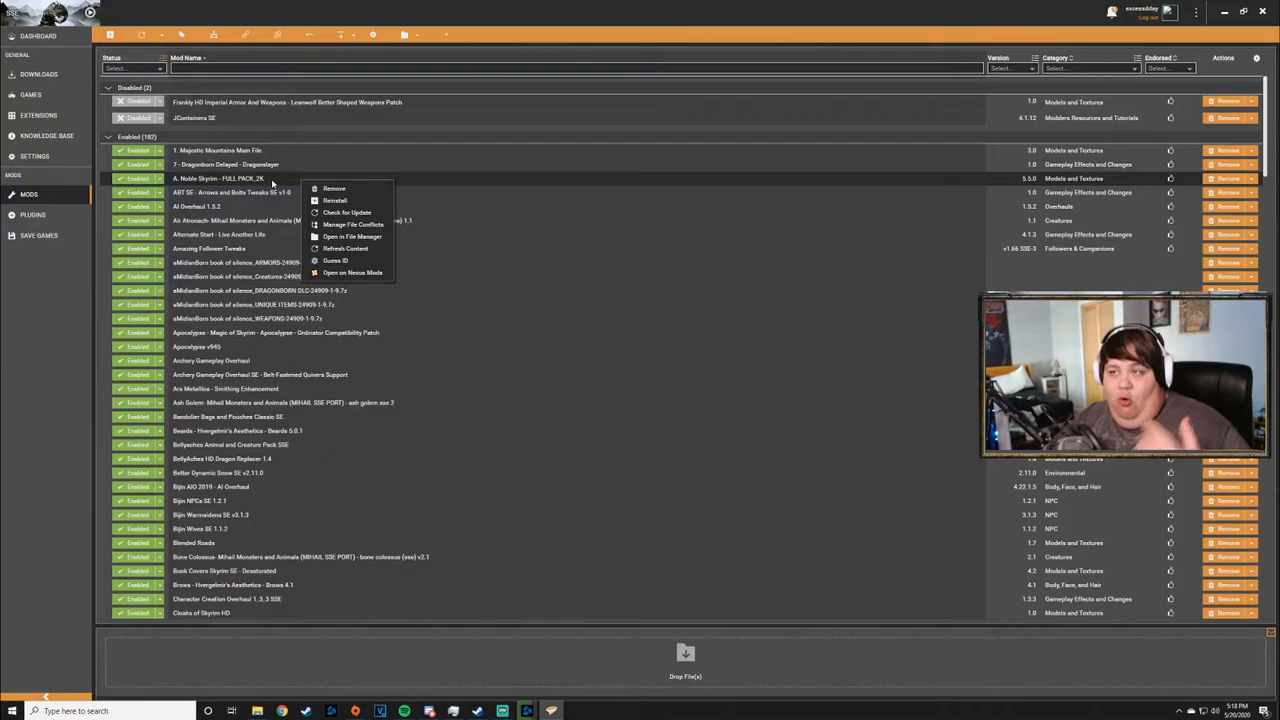
click(352, 224)
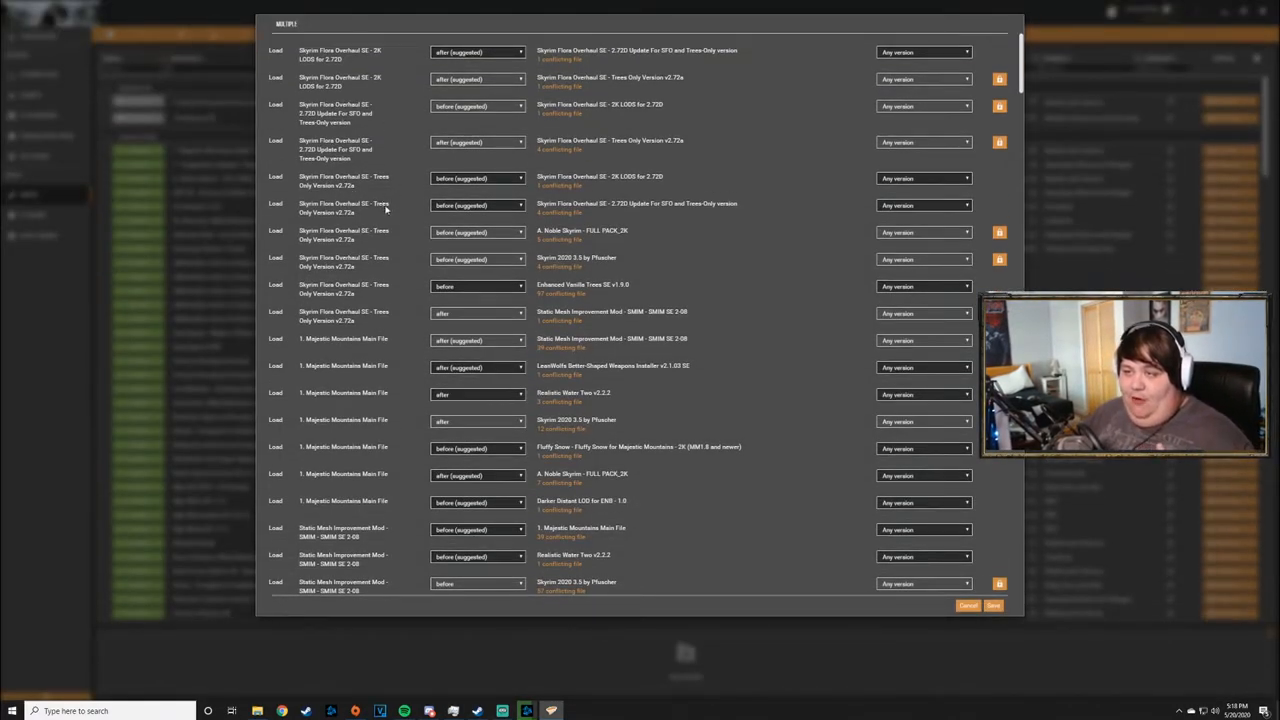
scroll(down, 3)
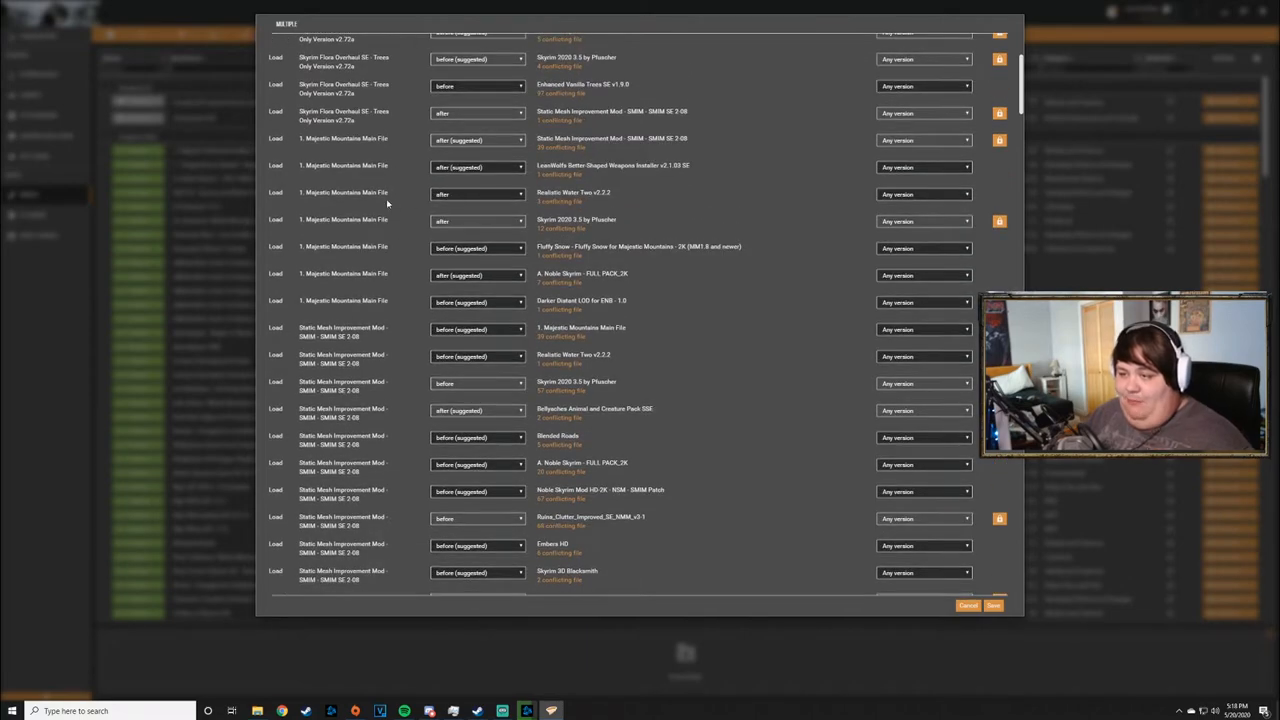
mouse_move(573, 200)
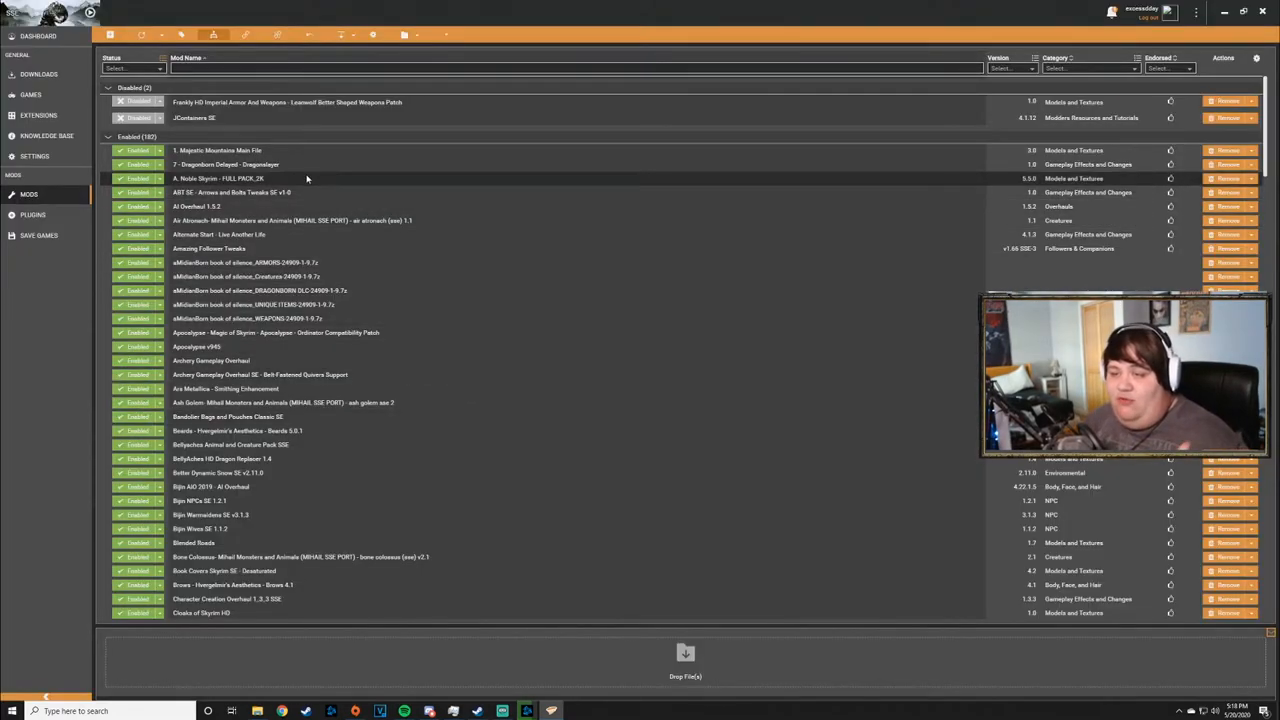
- Bring up the context menu for A. Noble Skyrim - FULL PACK_2K again
right_click(240, 178)
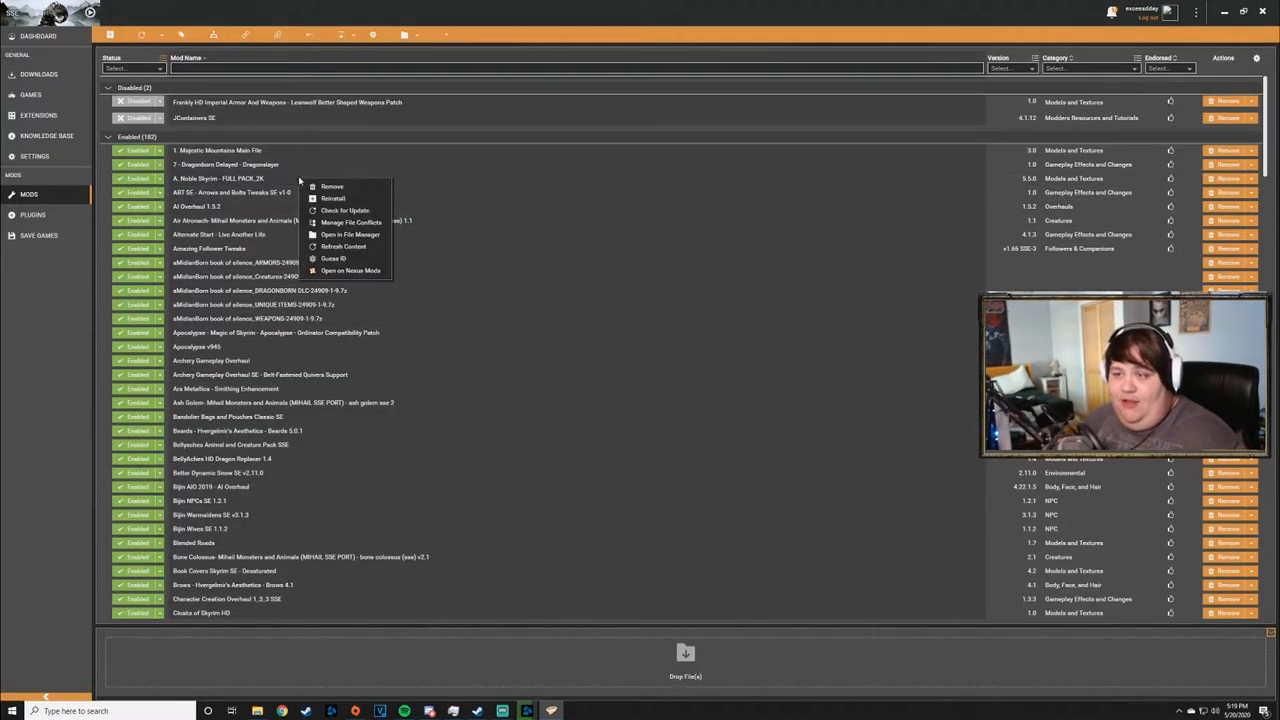
mouse_move(345, 221)
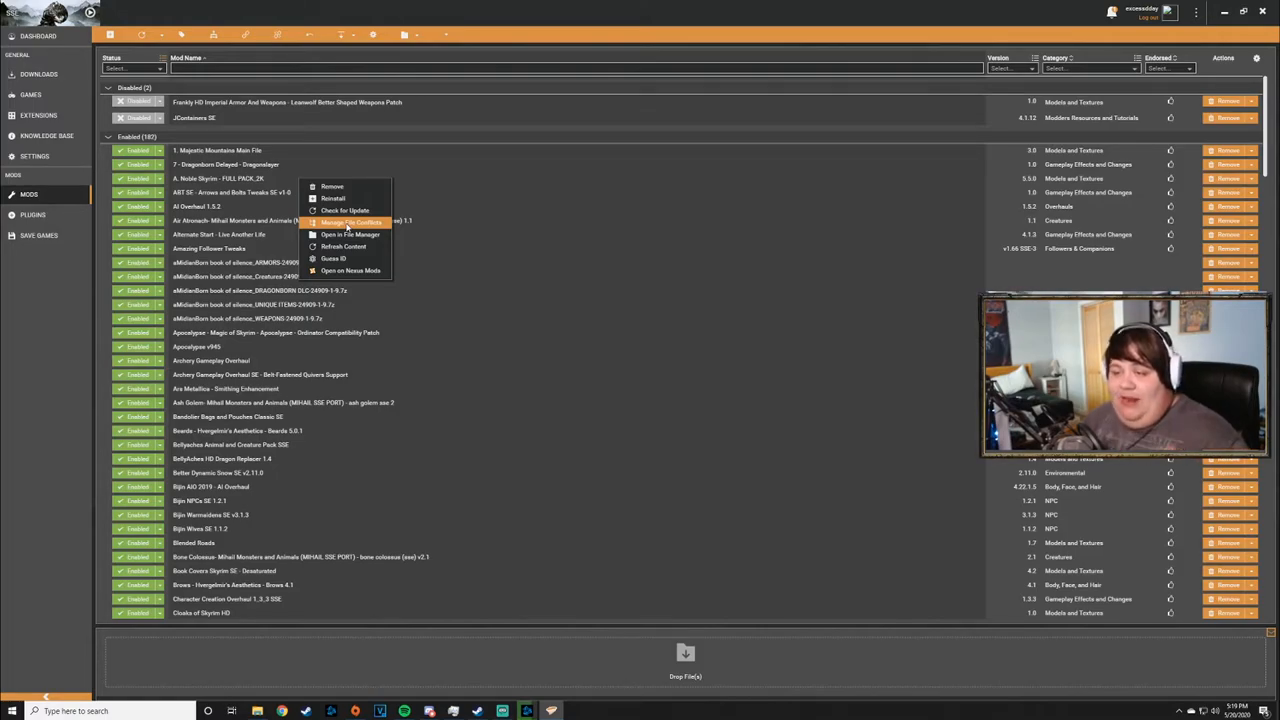
mouse_move(343, 246)
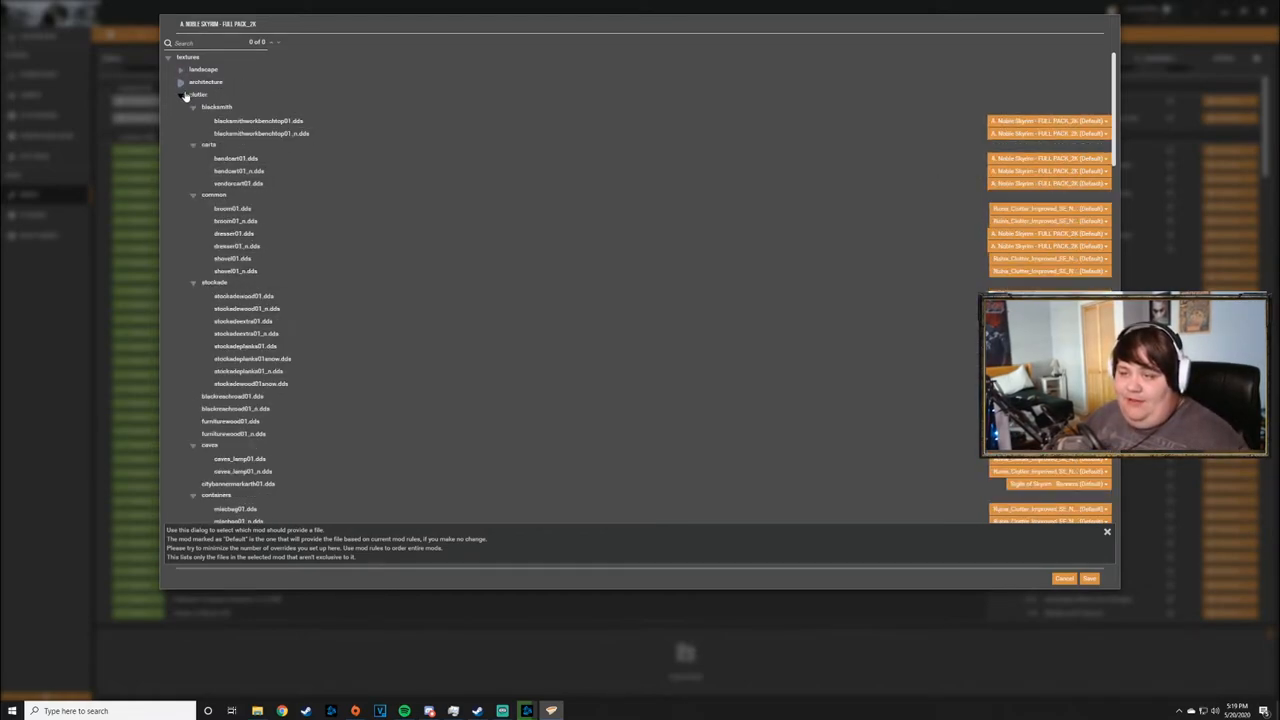
- Collapse the clutter folder, expand textures > landscape, and scroll to tundramoss01.dds
click(181, 94)
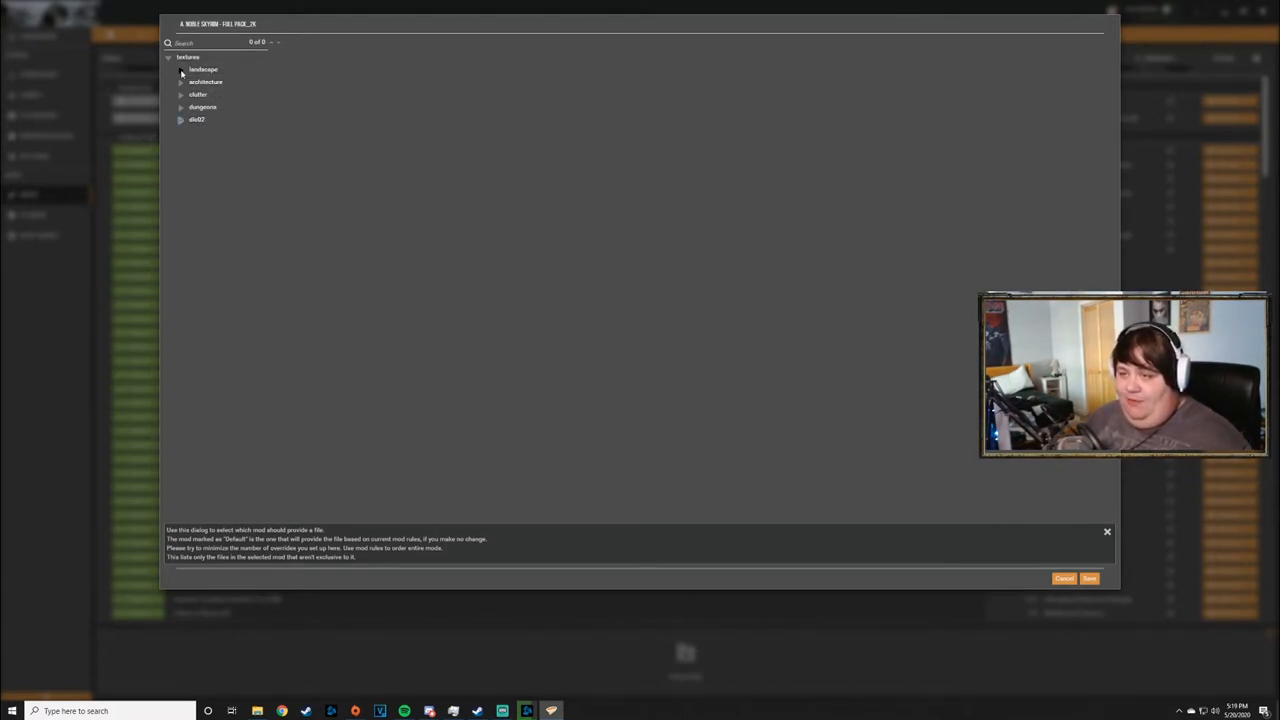
click(181, 69)
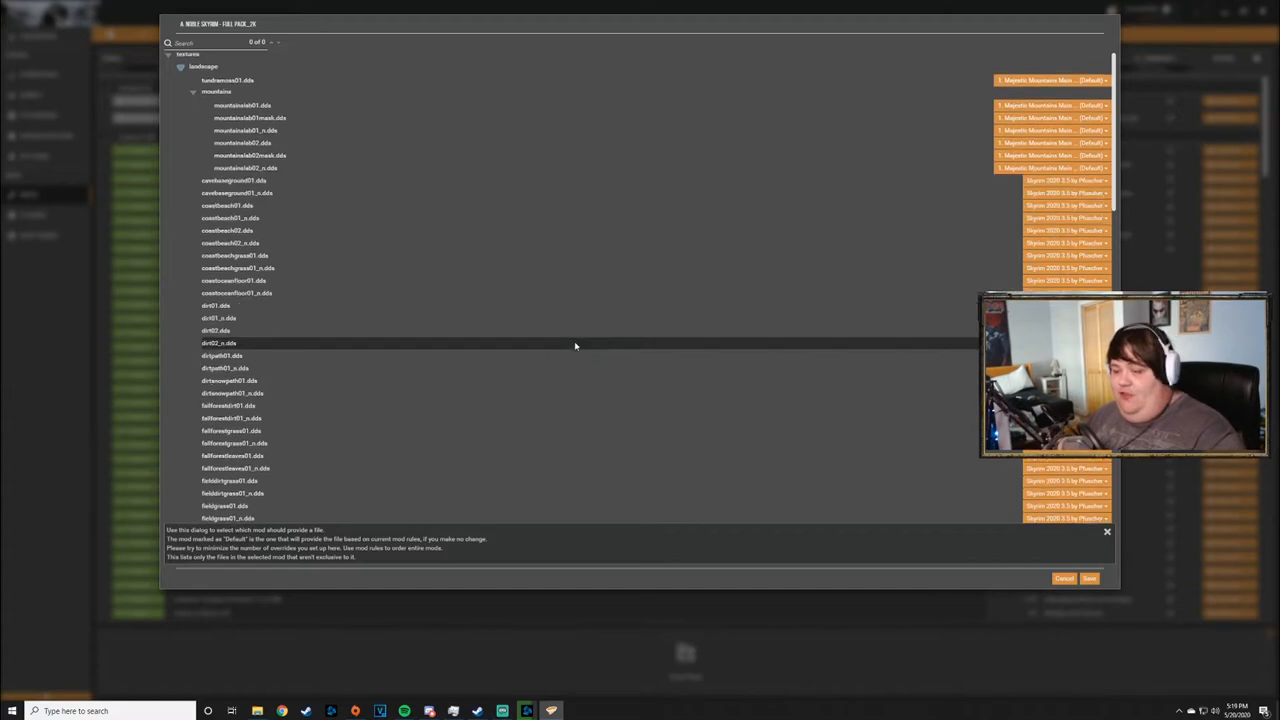
scroll(down, 3)
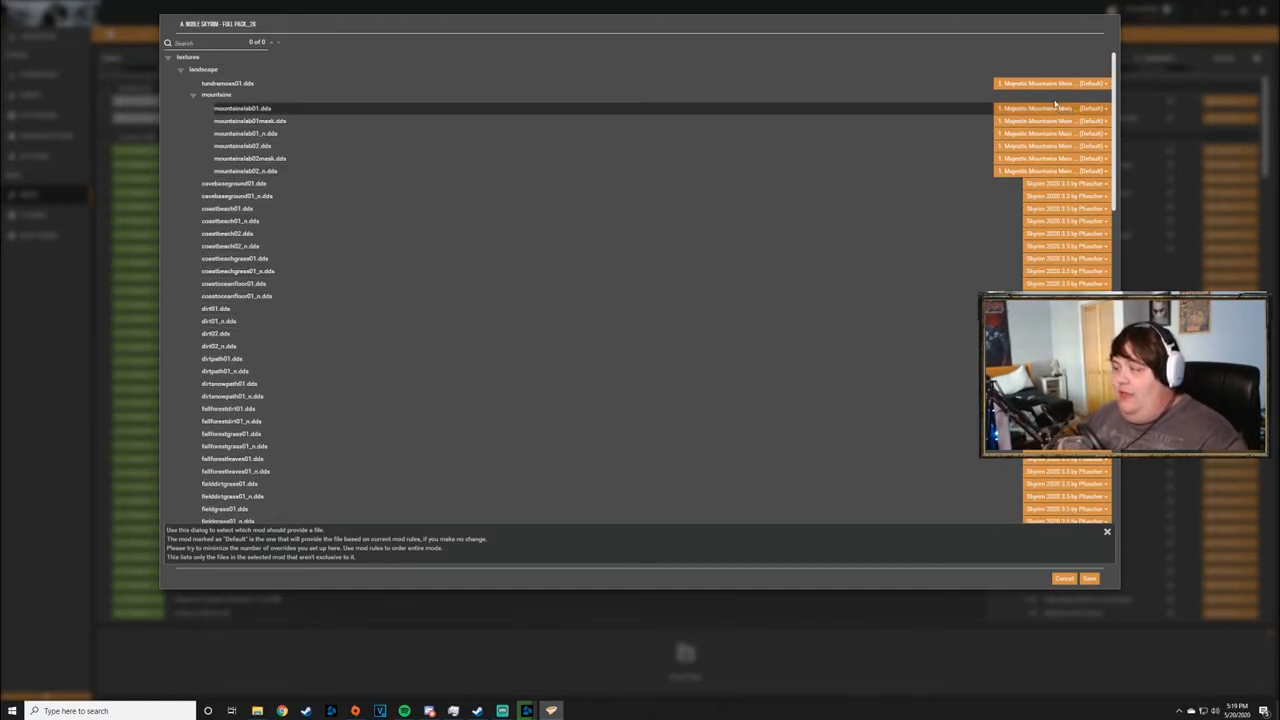
- Set 1. Majestic Mountains Main File as the provider of tundramoss01.dds
click(260, 83)
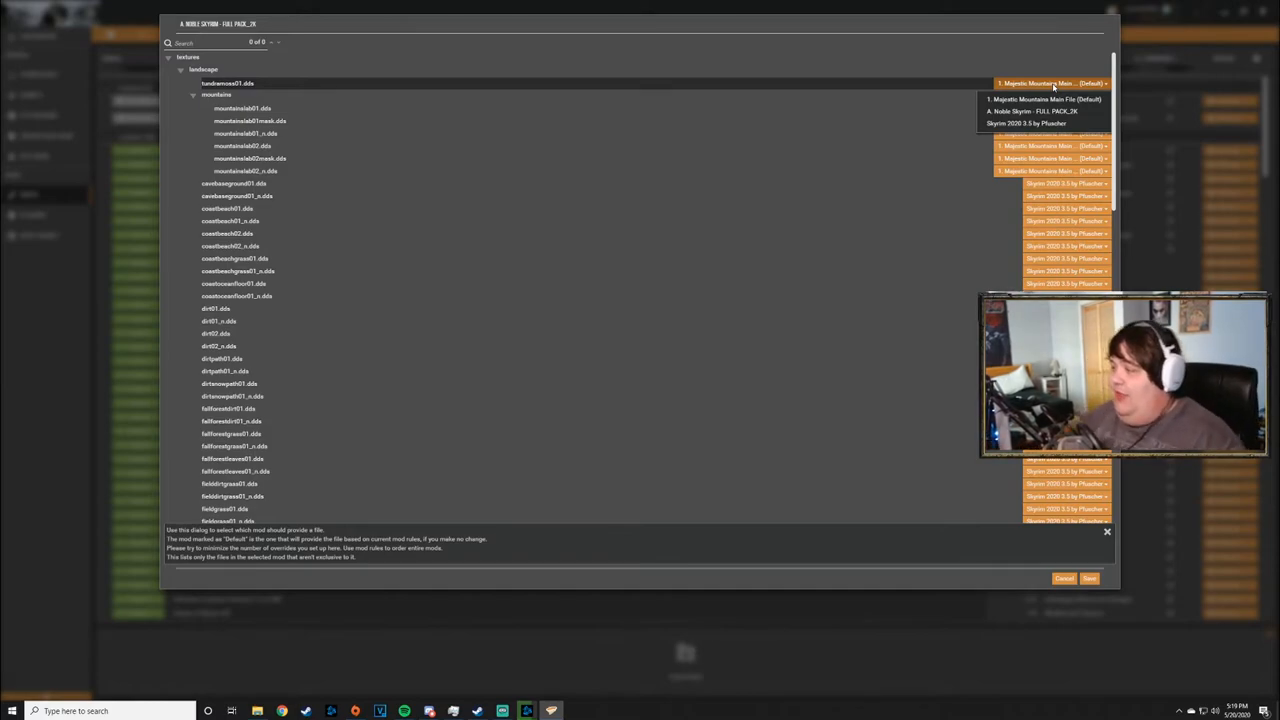
mouse_move(1043, 99)
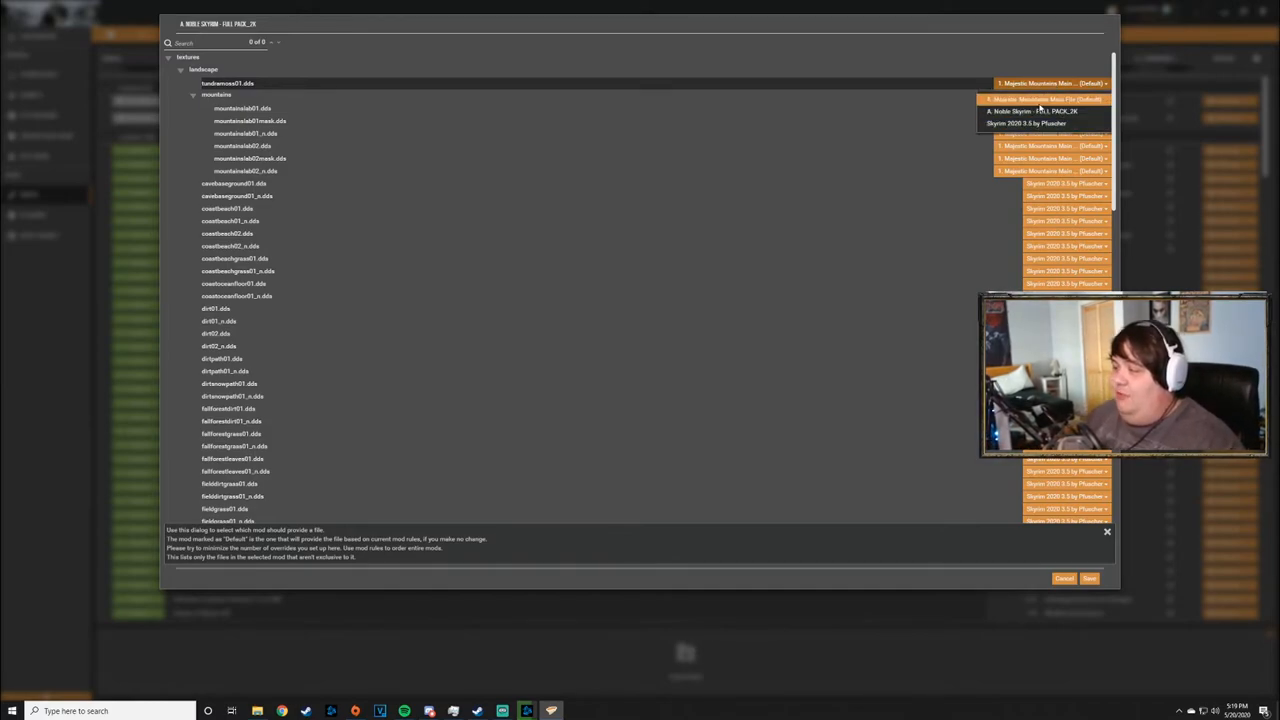
click(1040, 123)
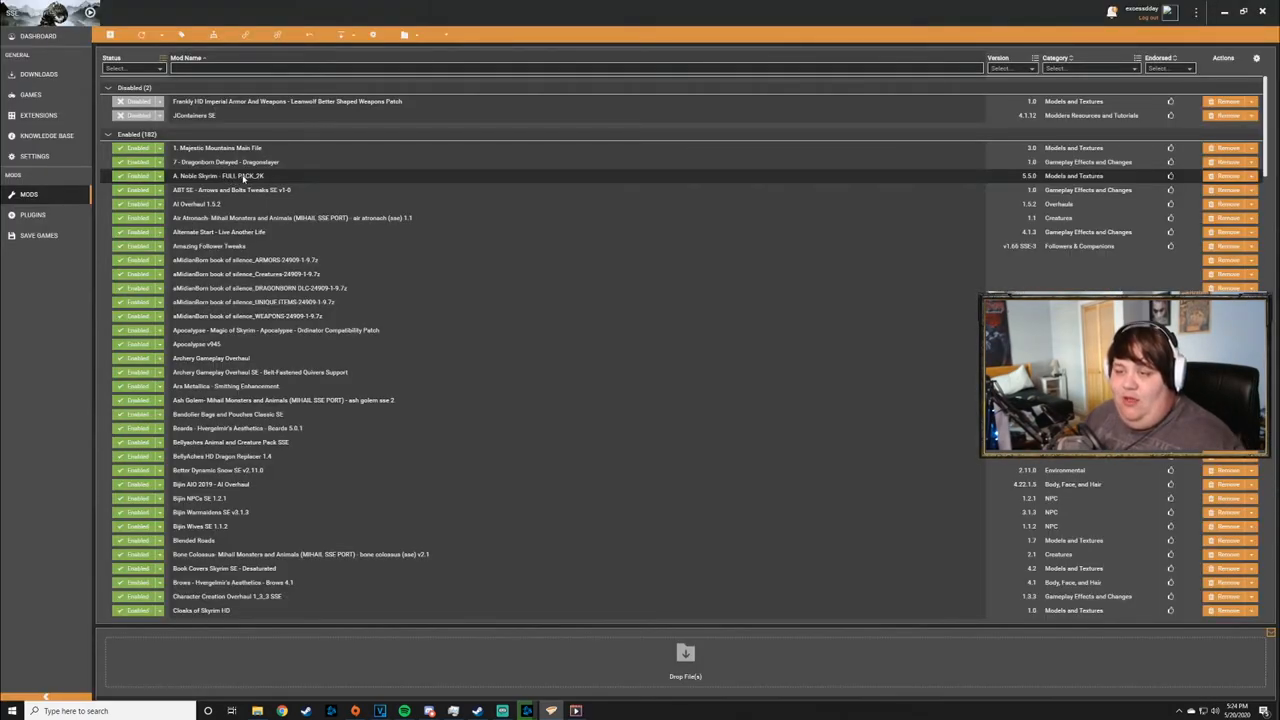
- Choose Manage File Conflicts from the Noble Skyrim mod's context menu
right_click(240, 175)
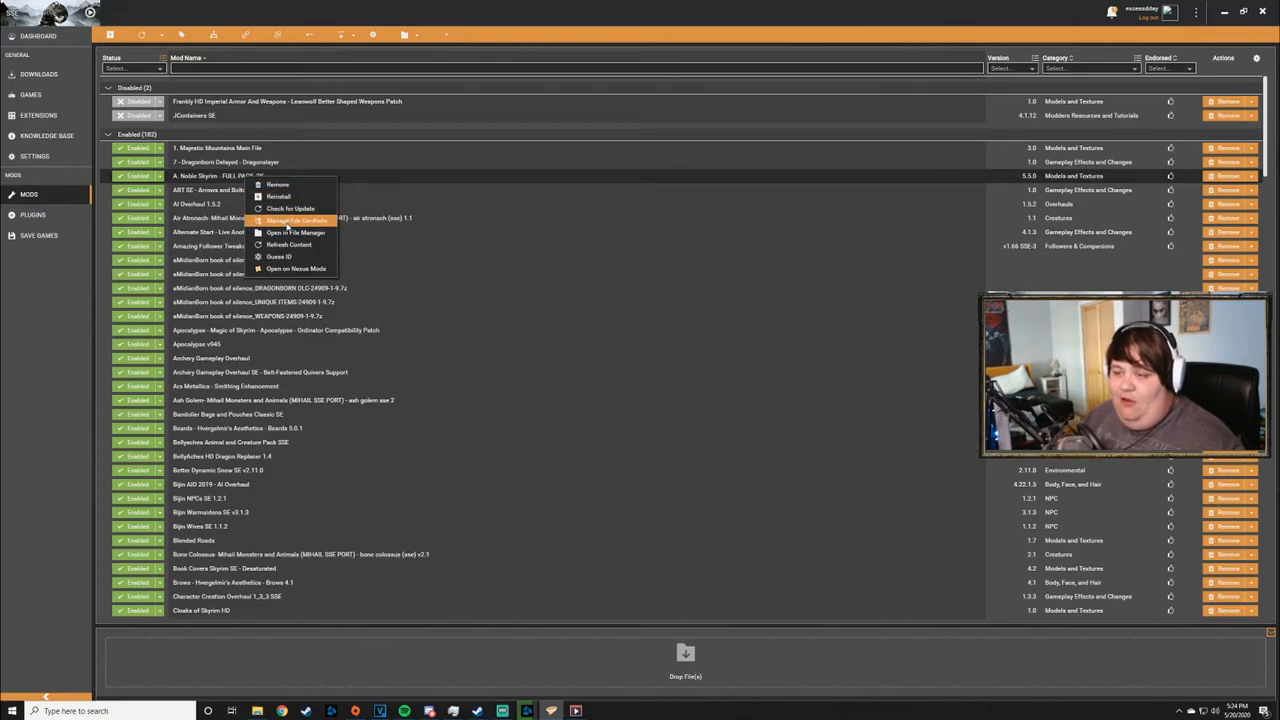
click(296, 220)
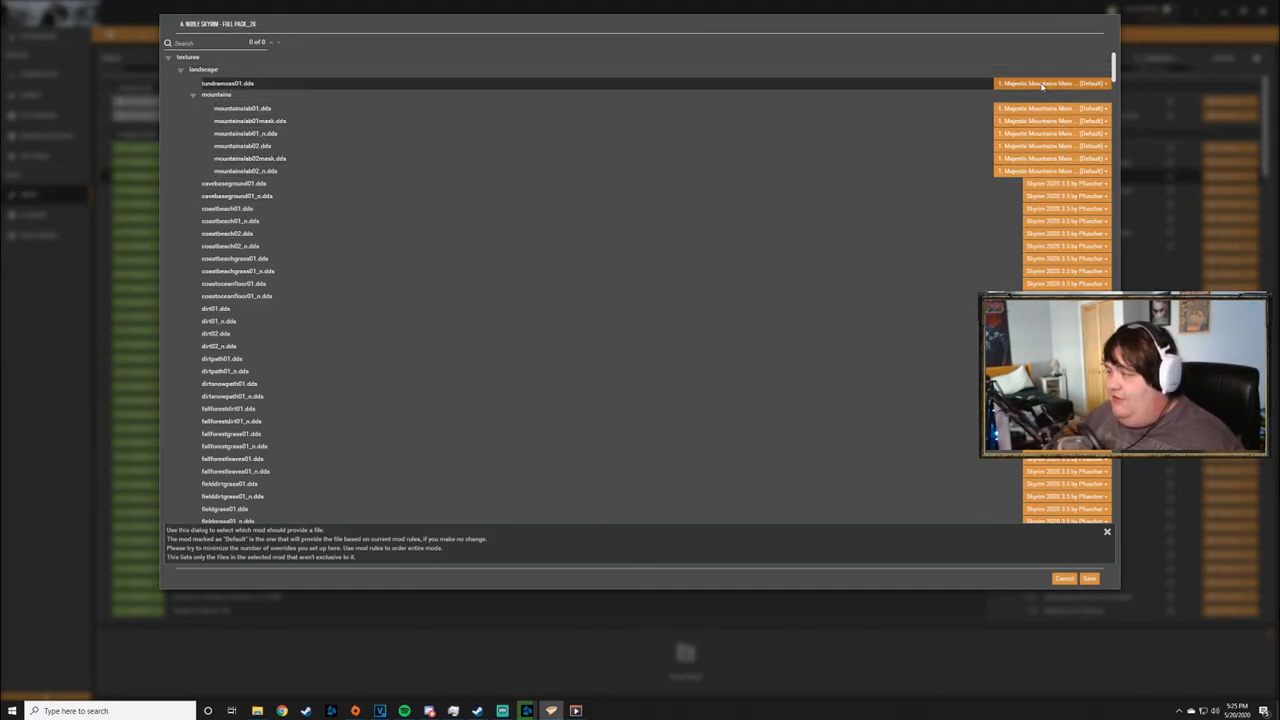
- Open the tundramoss01.dds provider dropdown listing Majestic Mountains, Noble Skyrim and Skyrim 2020
click(1050, 83)
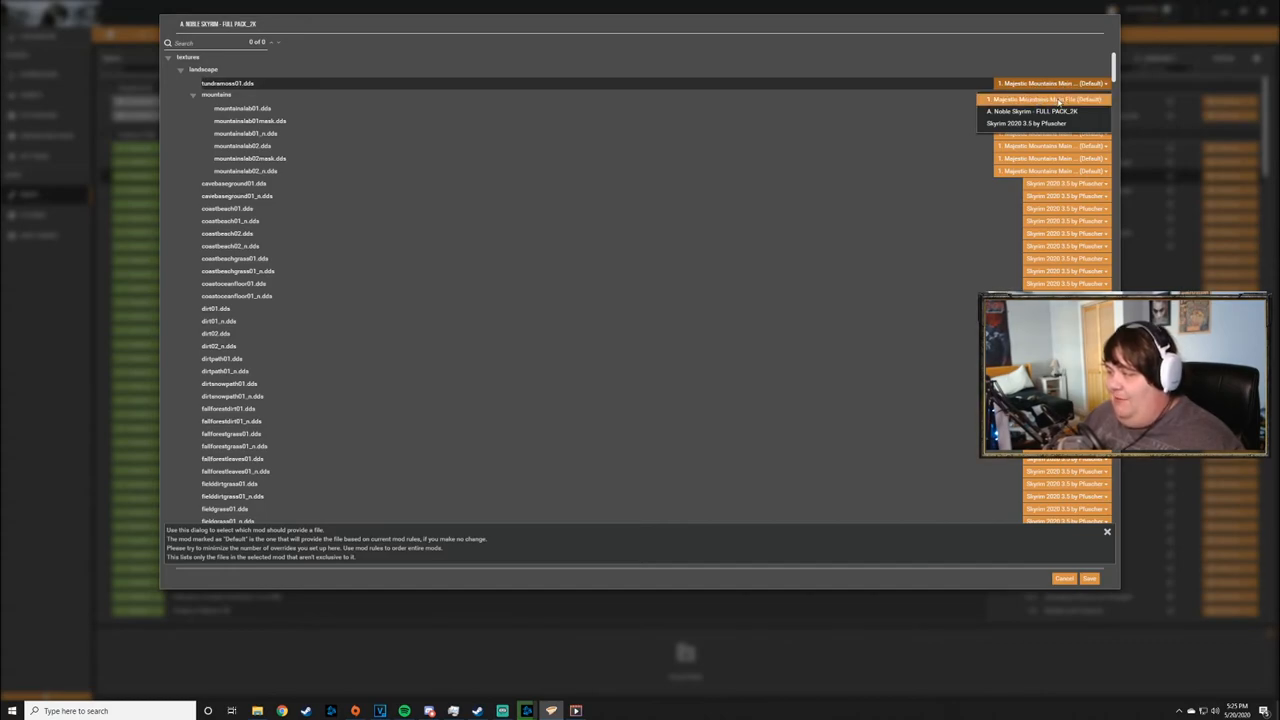
click(1045, 111)
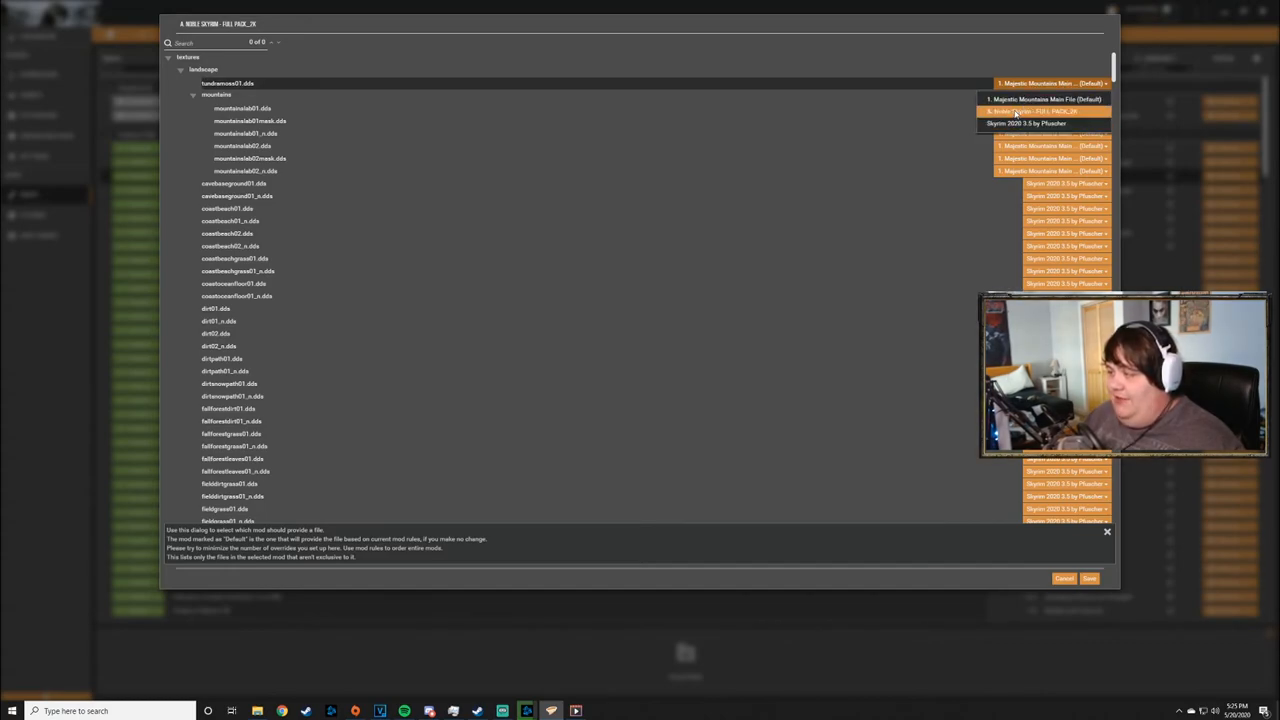